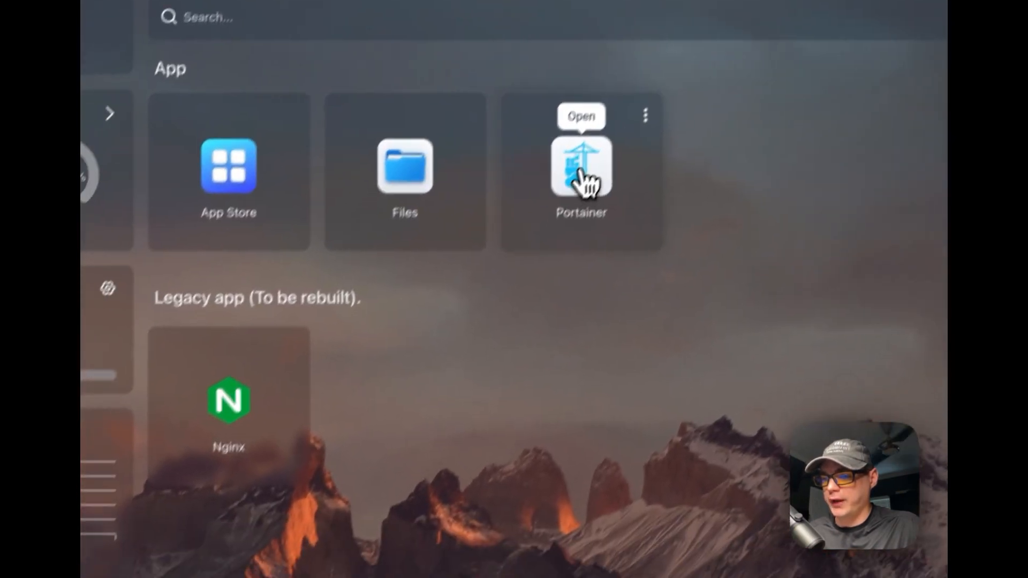
- Launch Portainer from the CasaOS dashboard tile to see the 'New version available 2.19.0' notice
click(580, 167)
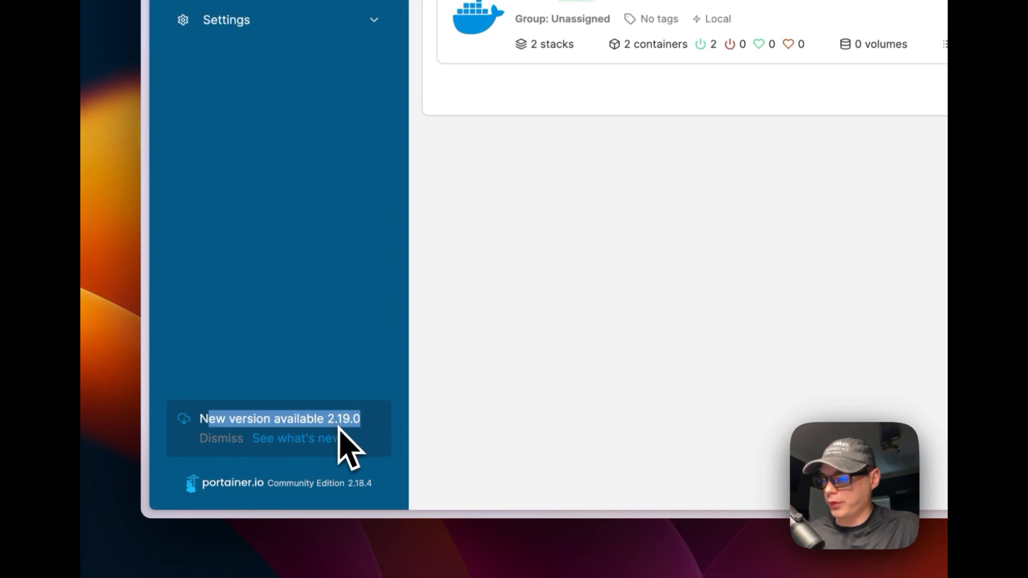
mouse_move(359, 438)
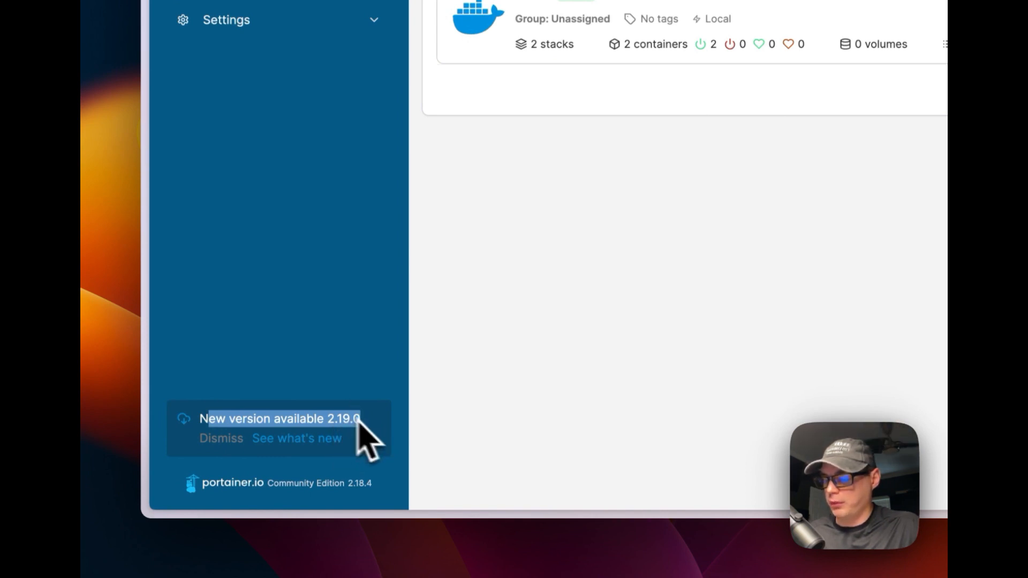
mouse_move(328, 426)
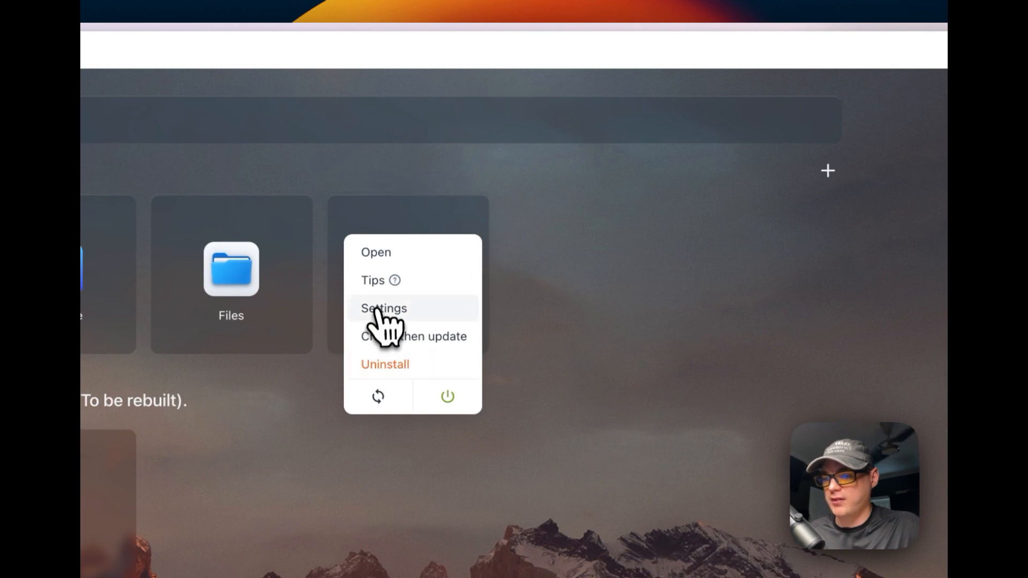
- Show Portainer's CasaOS settings with the portainer/portainer-ce:2.18.4 image and Export Compose option
click(384, 308)
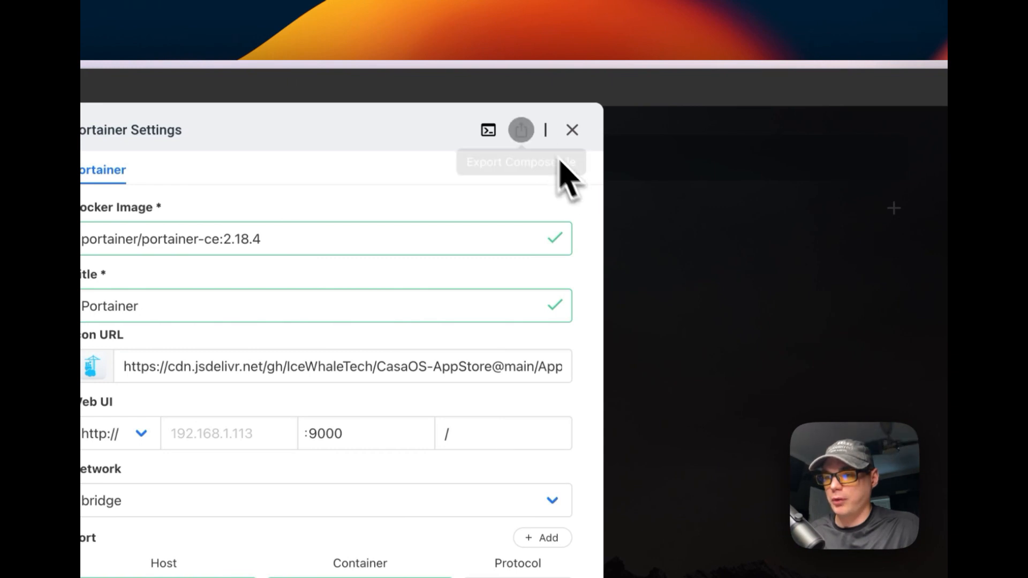
mouse_move(469, 216)
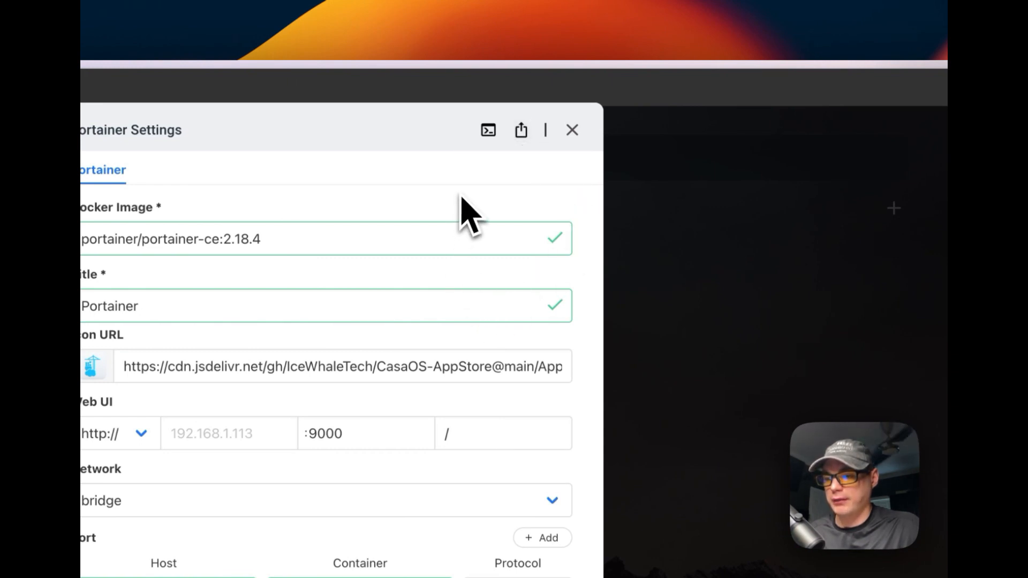
mouse_move(524, 423)
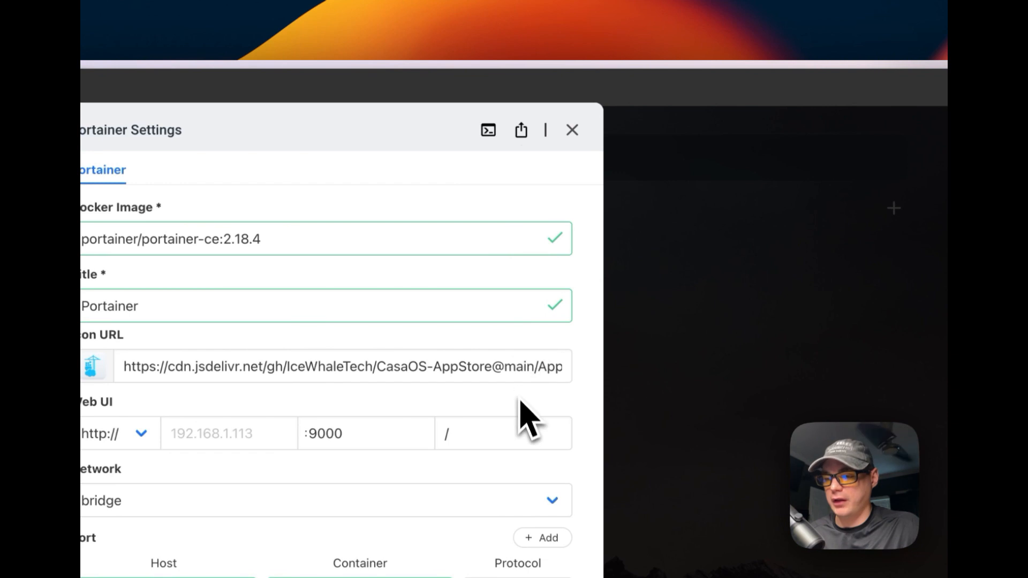
scroll(down, 3)
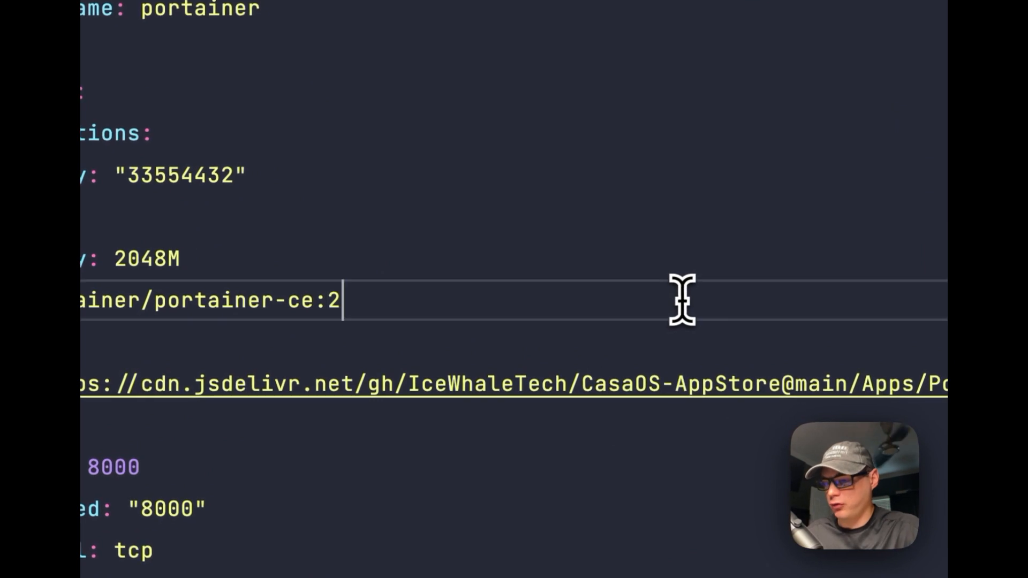
- Edit the compose image line to portainer/portainer-ce:2.19.0 and save the file
text(.8)
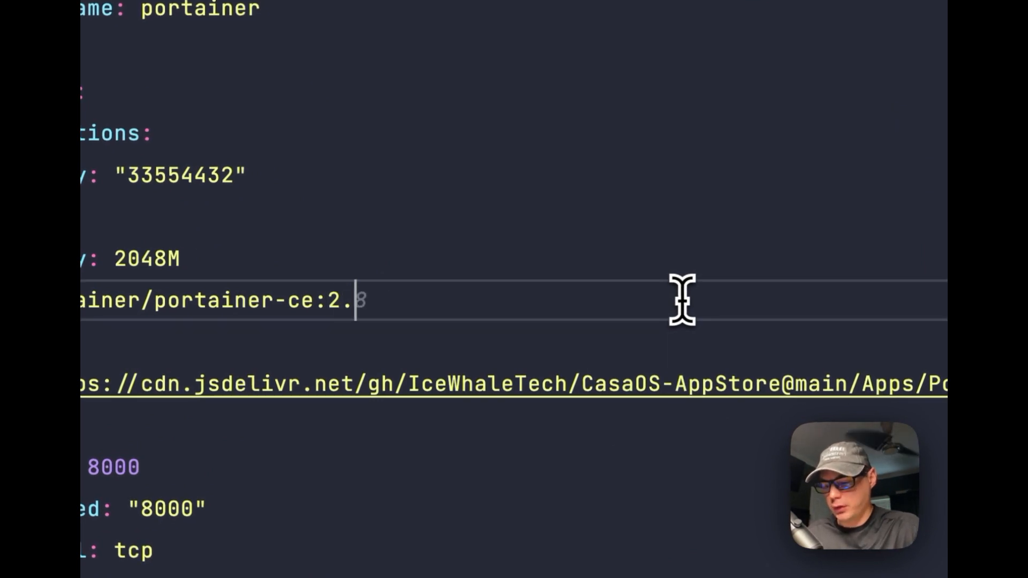
text(19.8)
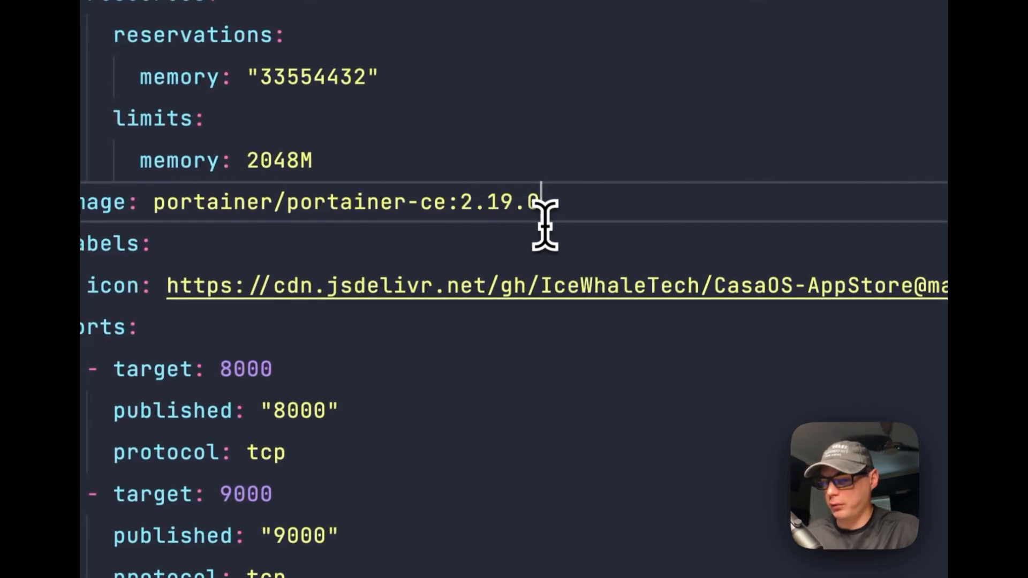
key(cmd+a)
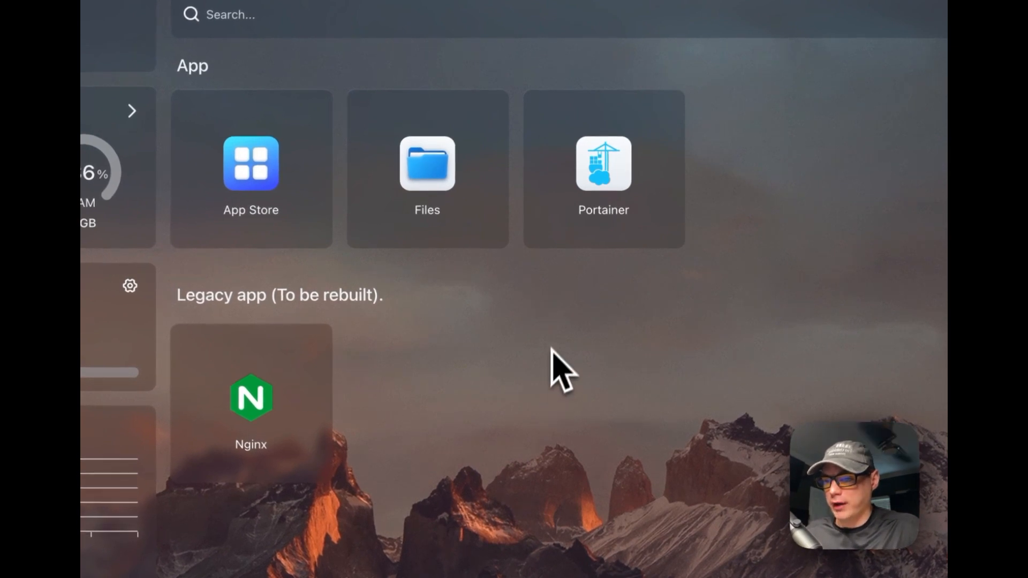
mouse_move(623, 354)
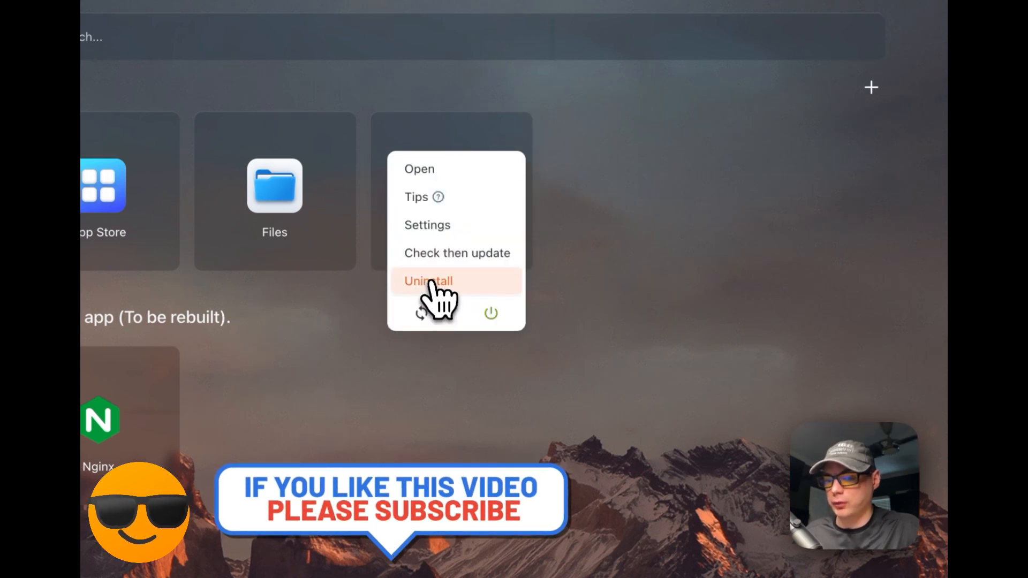
- Uninstall Portainer with 'Delete userdata (config folder)' unticked so its config data is kept
click(428, 281)
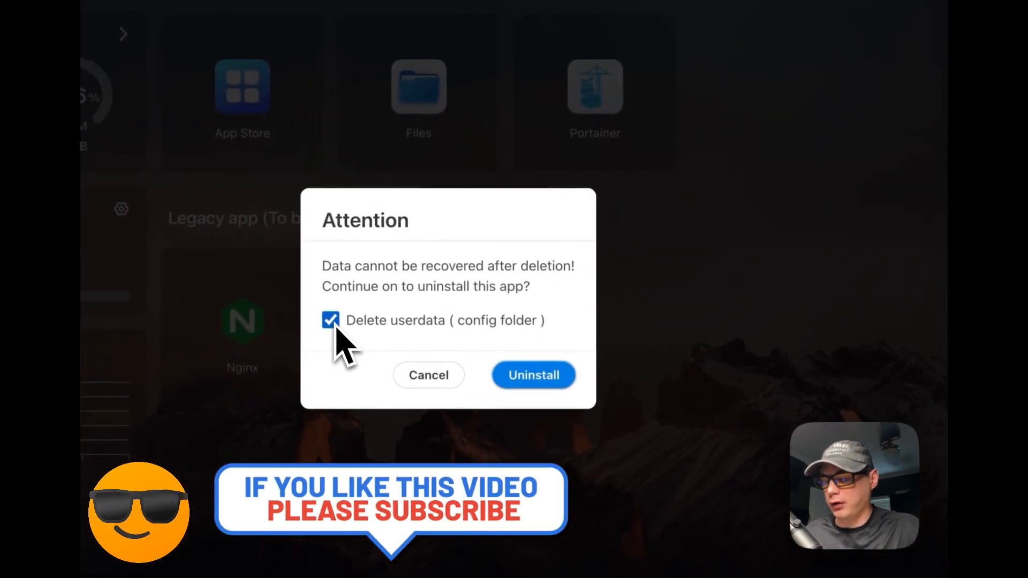
click(331, 320)
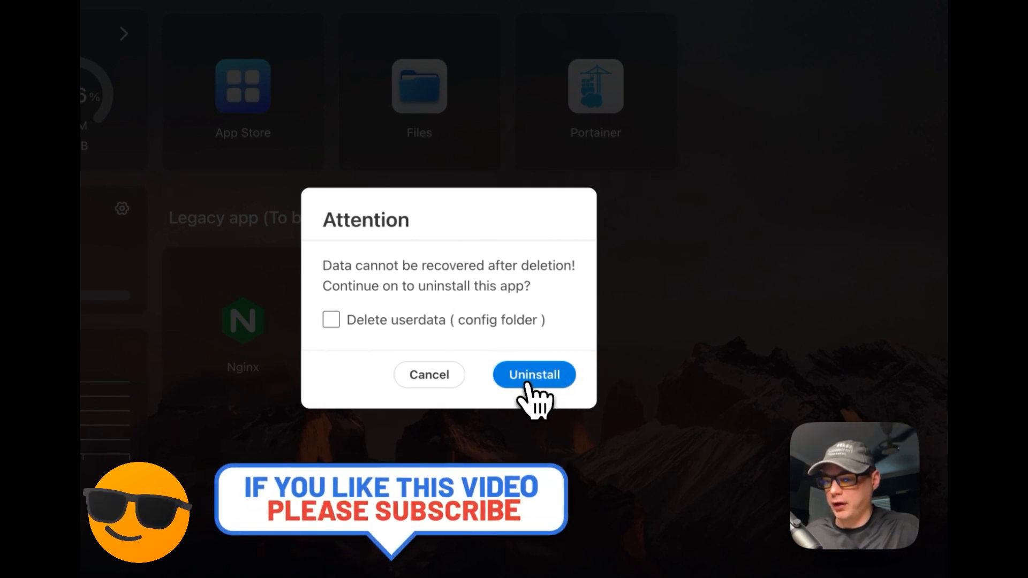
click(533, 374)
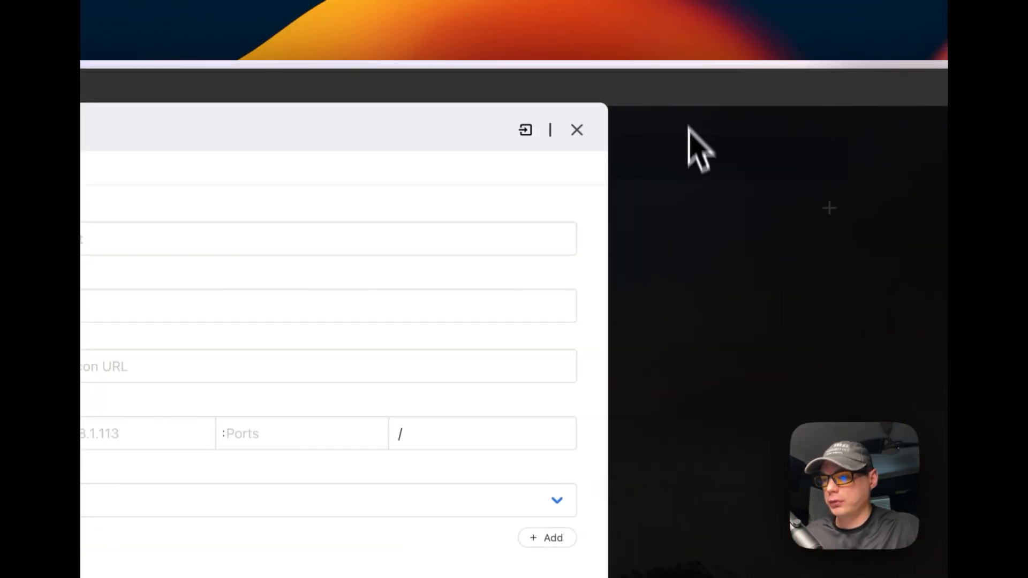
mouse_move(524, 130)
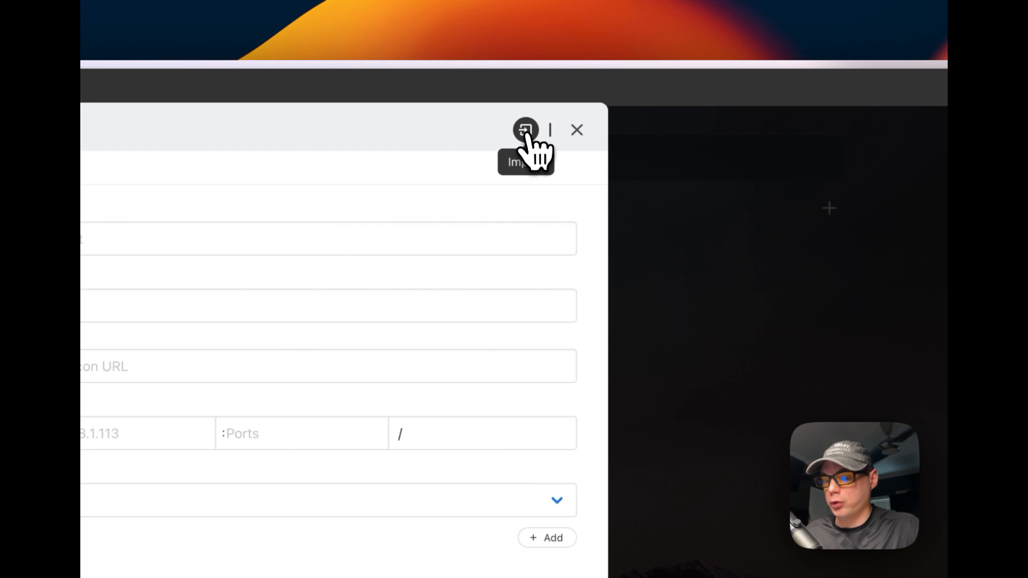
- Import the edited 2.19.0 compose YAML as a custom app, accept the notice and install it
click(525, 130)
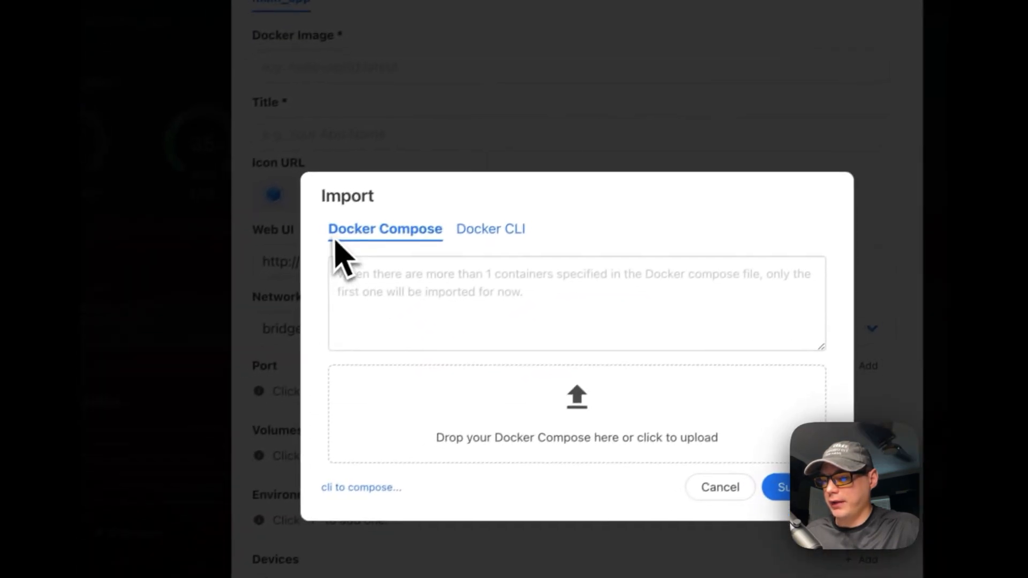
key(cmd+v)
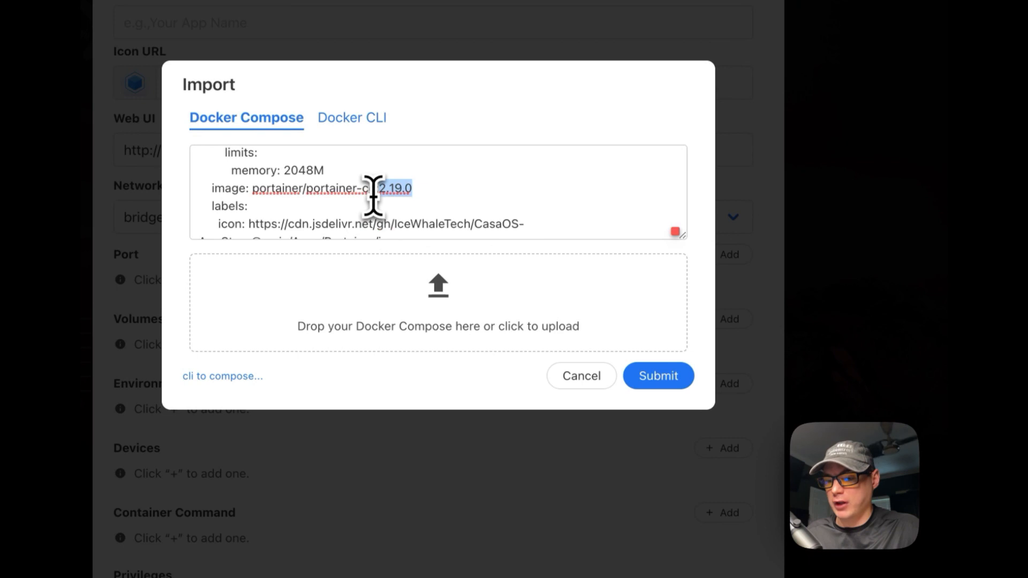
mouse_move(449, 213)
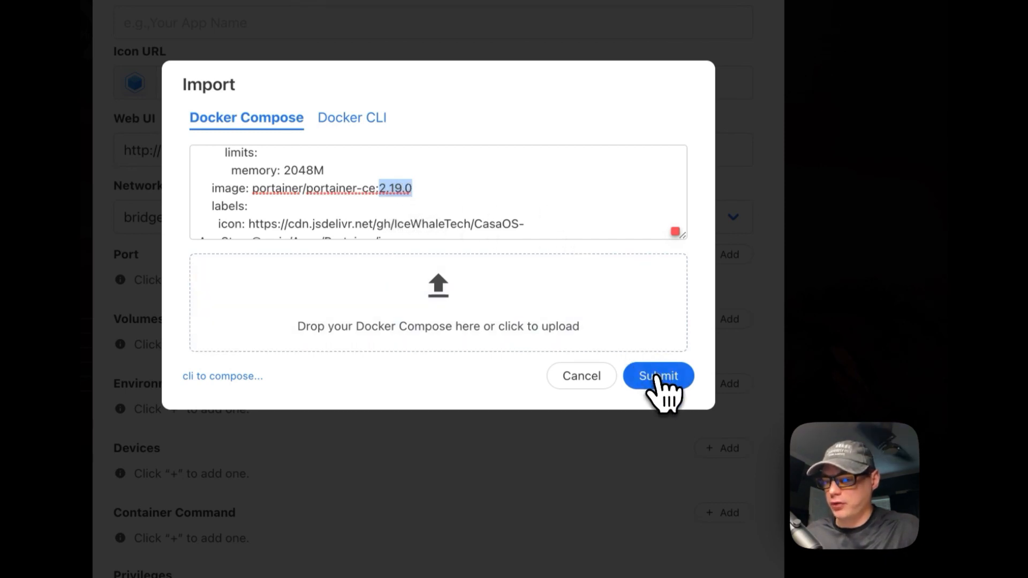
click(657, 376)
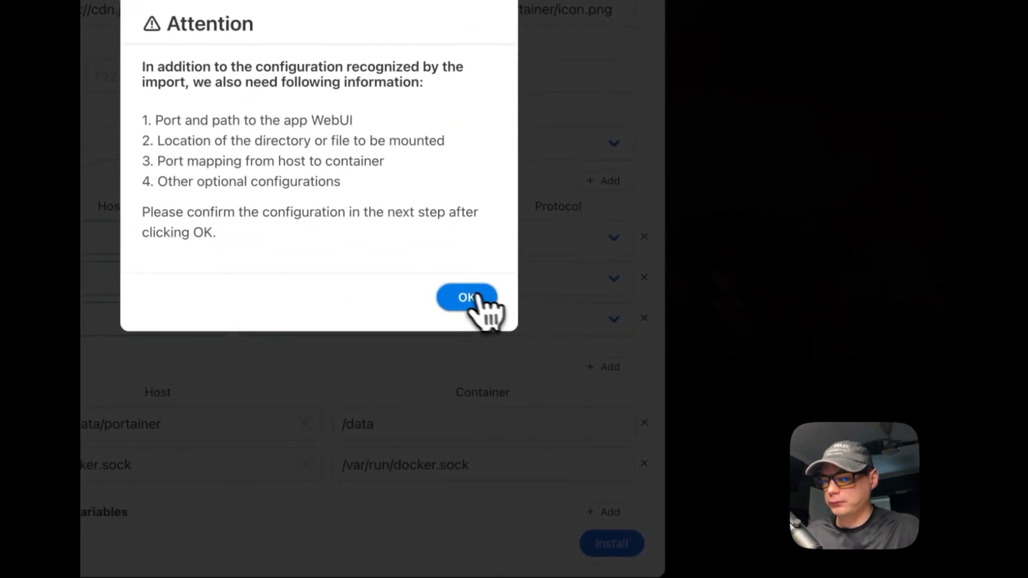
click(465, 296)
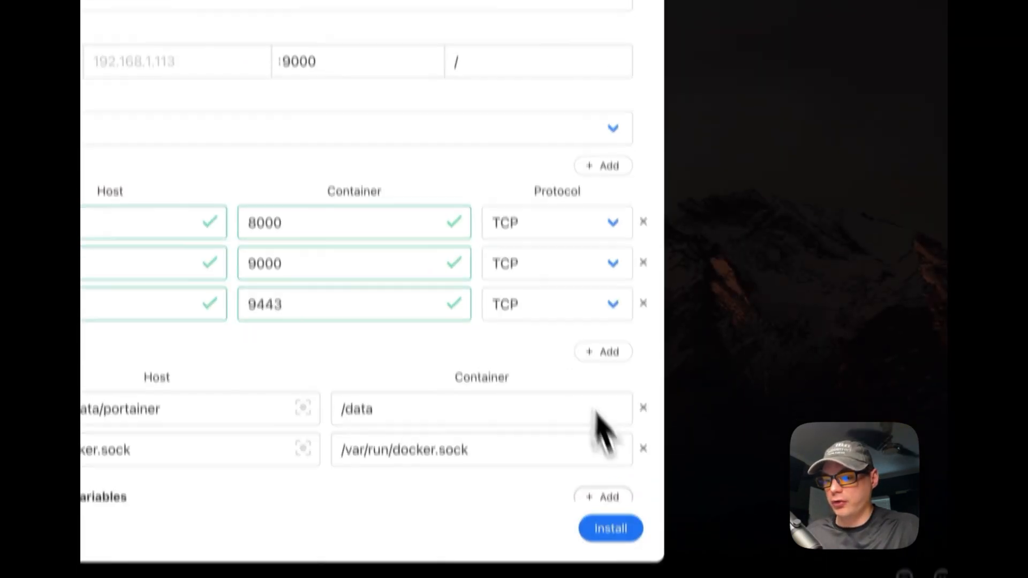
scroll(down, 3)
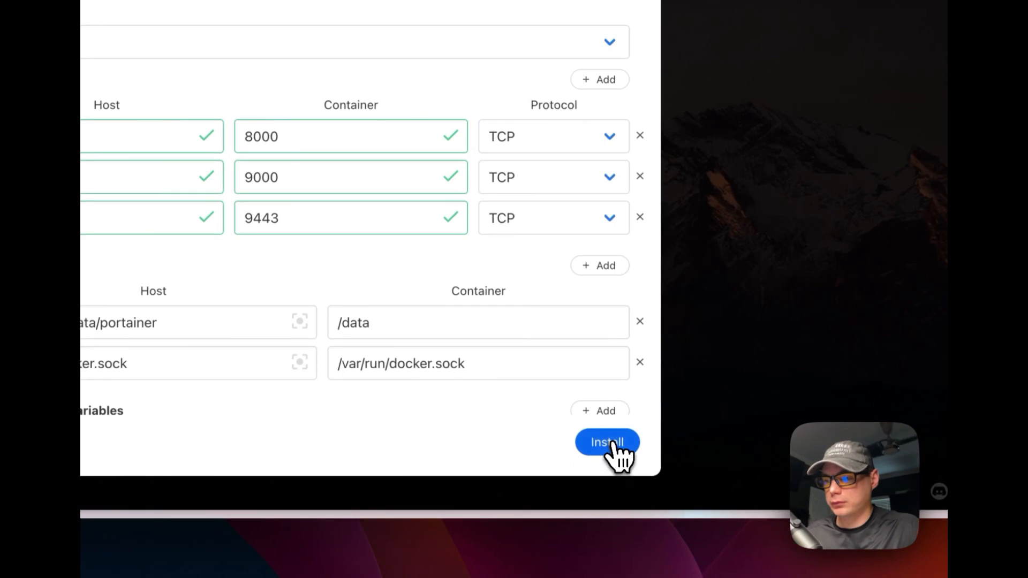
click(606, 442)
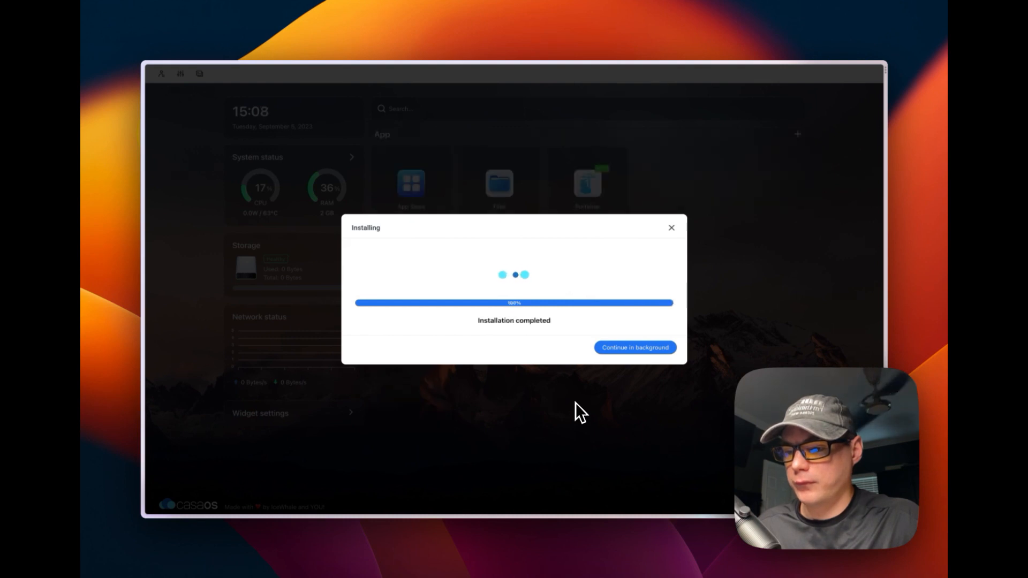
- Dismiss the finished install window and log in to the new Portainer as admin
click(632, 347)
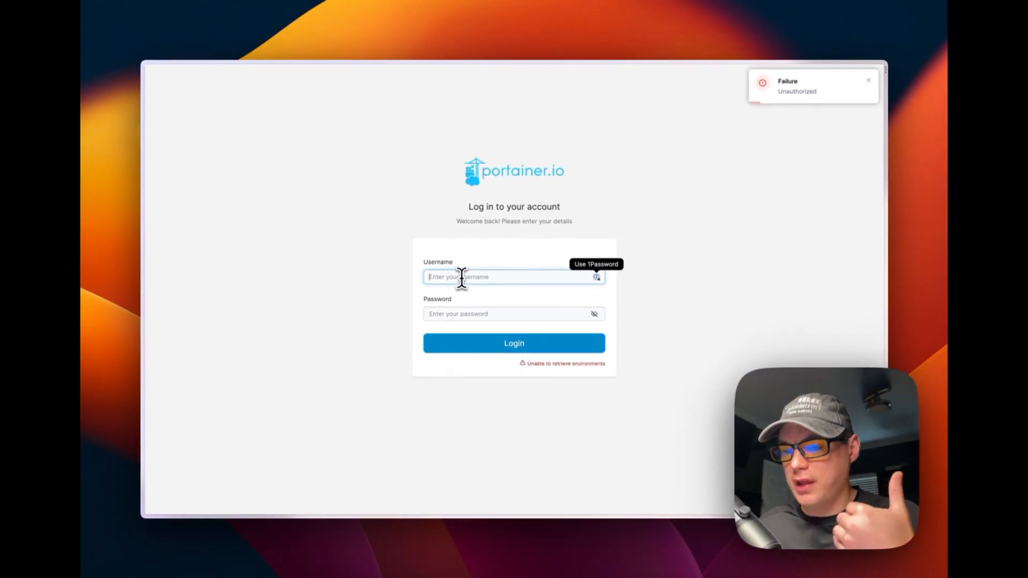
click(868, 80)
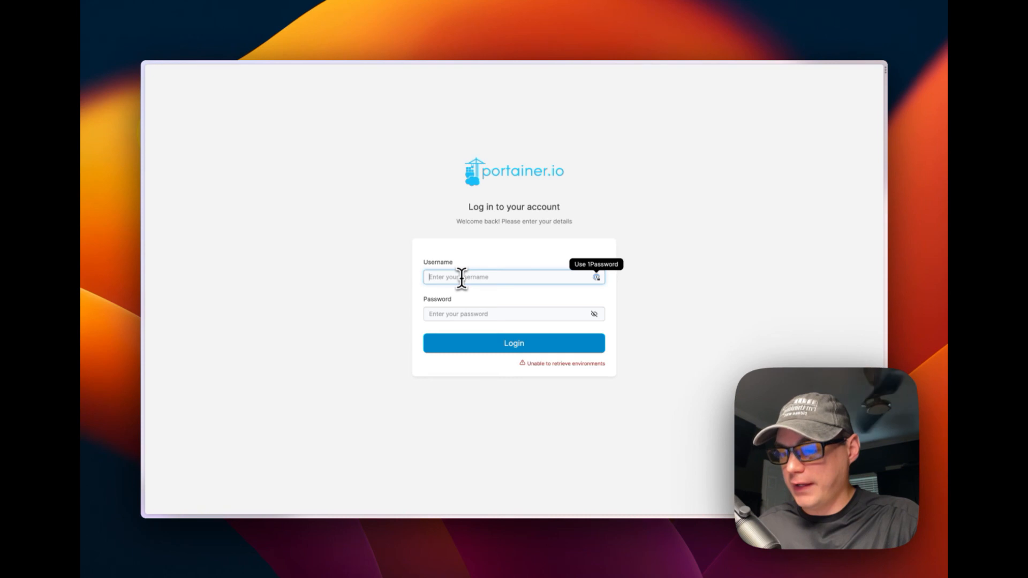
text(admin)
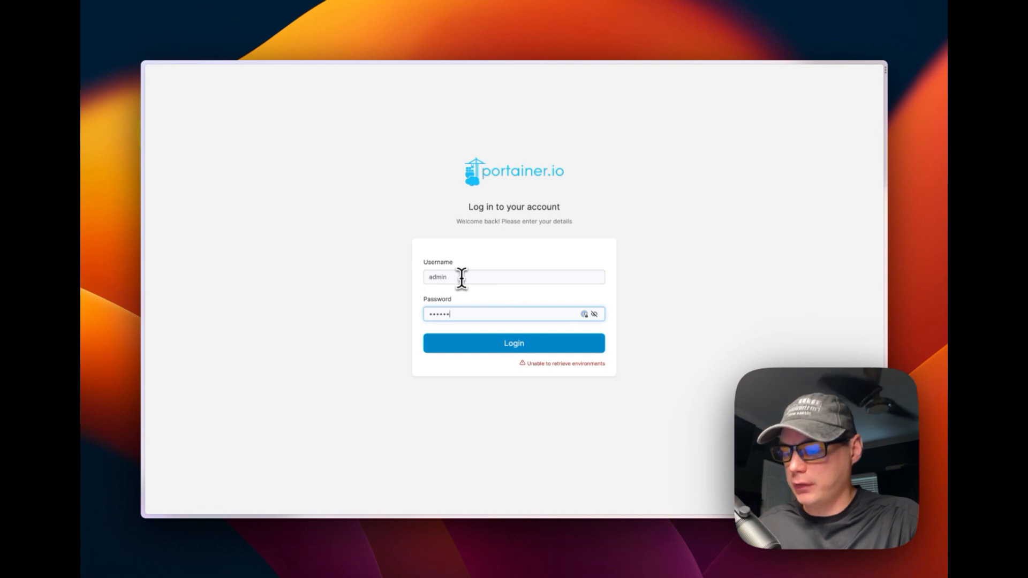
key(Backspace)
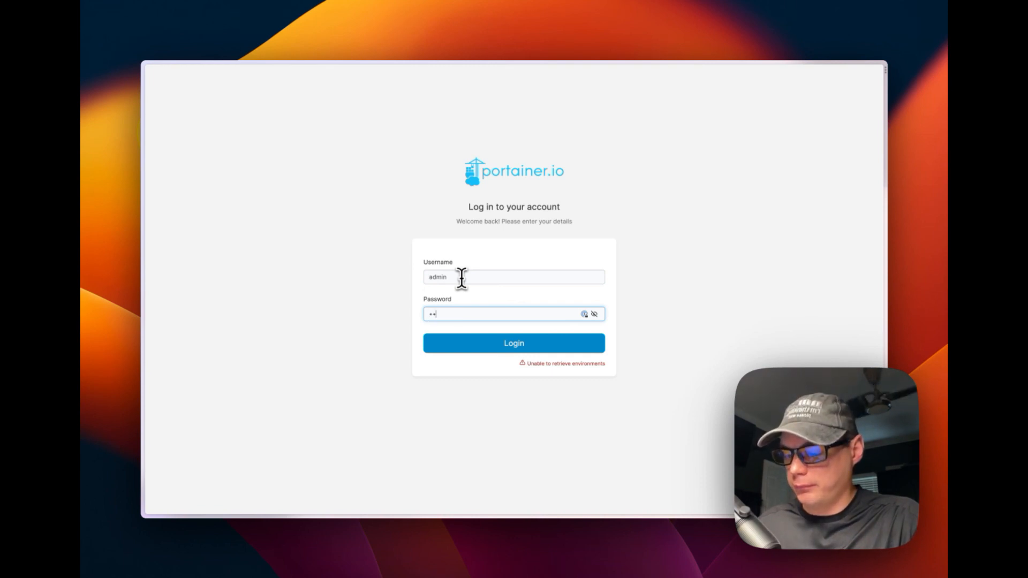
click(513, 343)
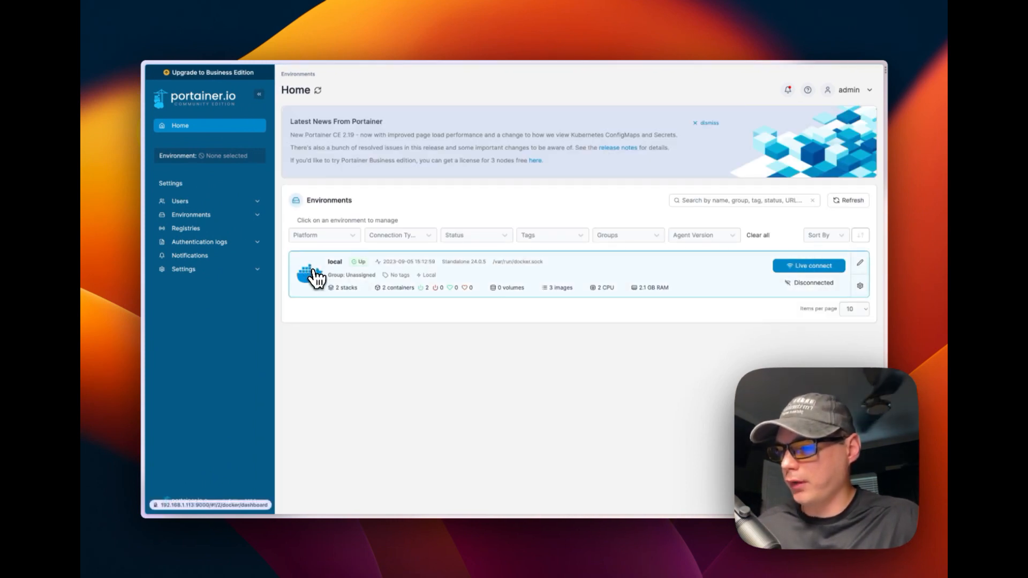
- Check nginx-stack in the local environment shows test_nginx running after the upgrade
click(334, 274)
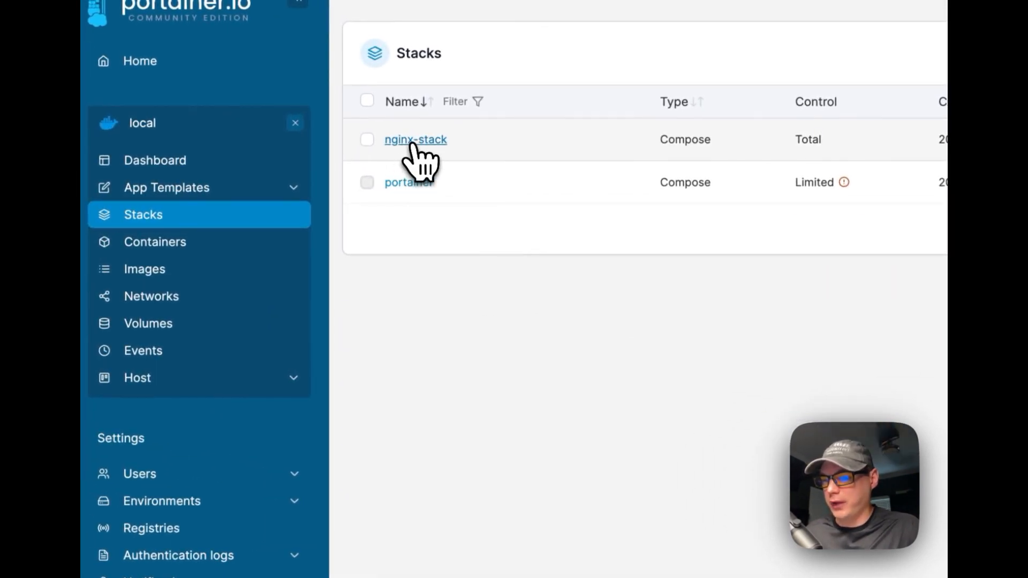
click(416, 139)
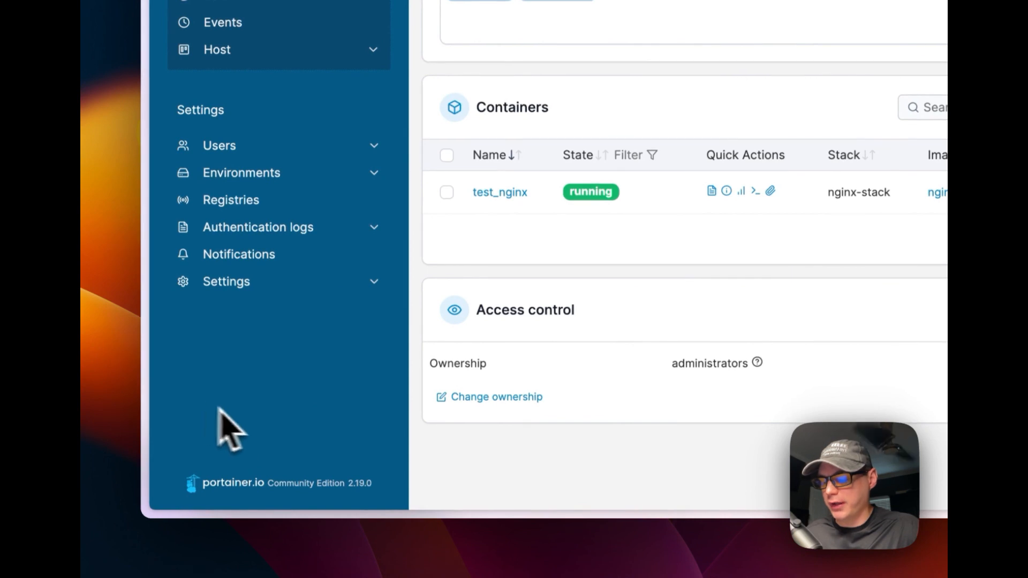
mouse_move(403, 364)
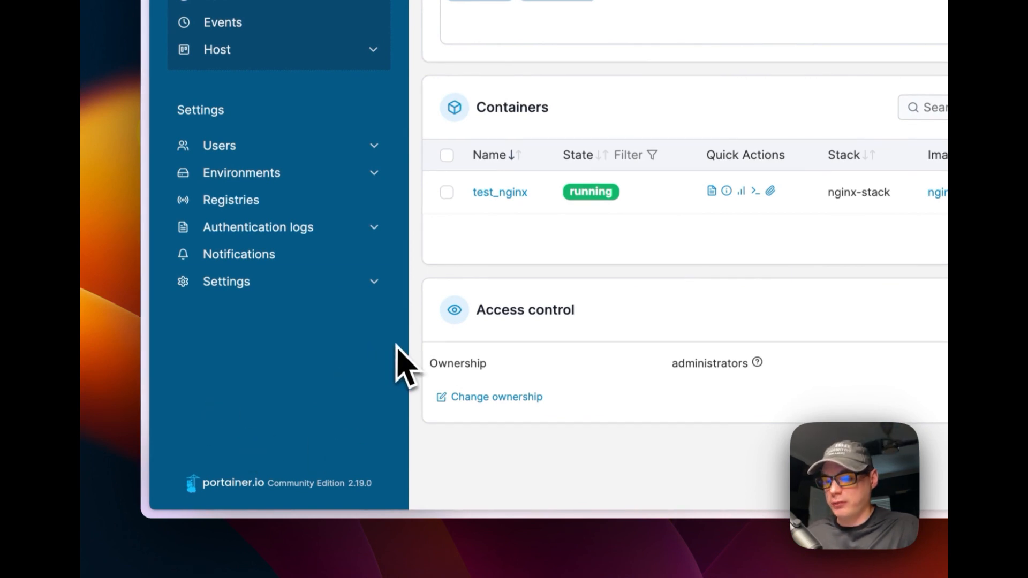